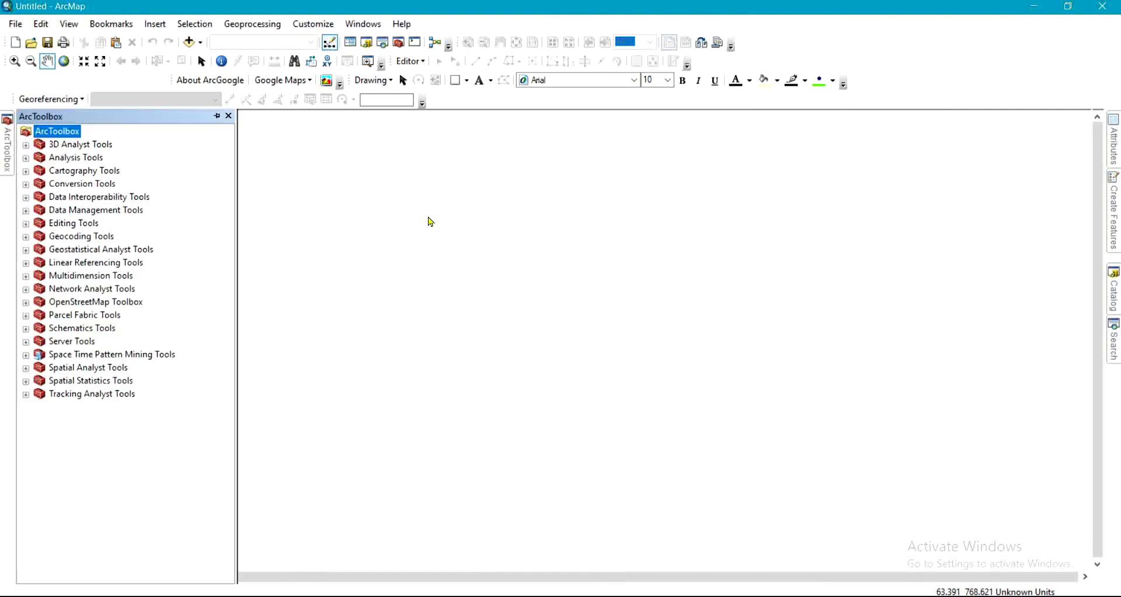
mouse_move(156, 306)
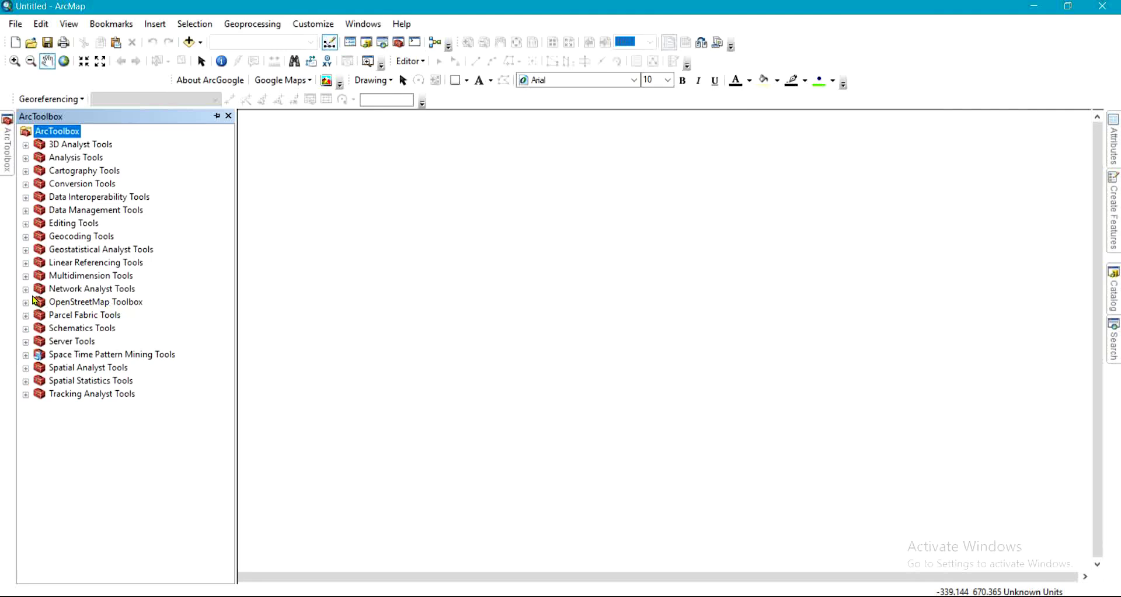
mouse_move(91, 309)
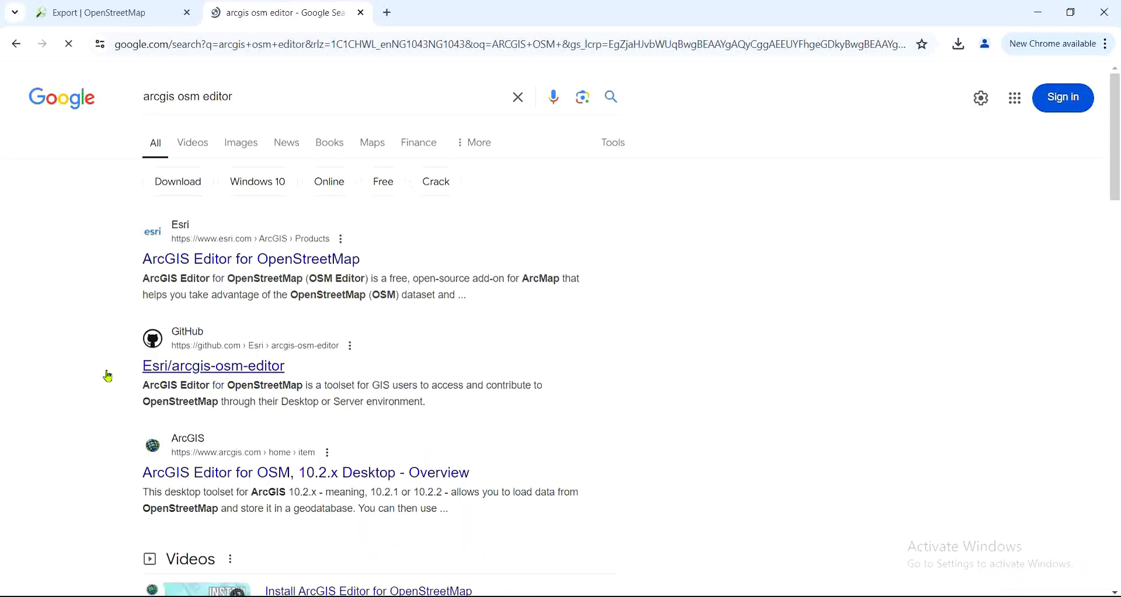
Go from the Esri arcgis-osm-editor GitHub project to its 10.8 installer download page
click(213, 365)
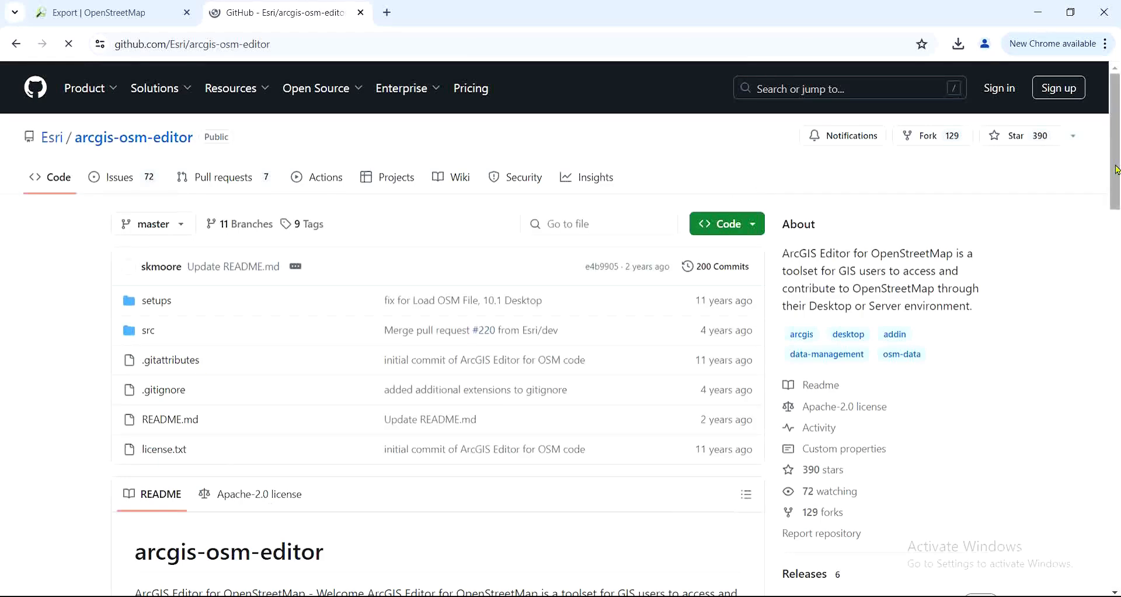
scroll(down, 3)
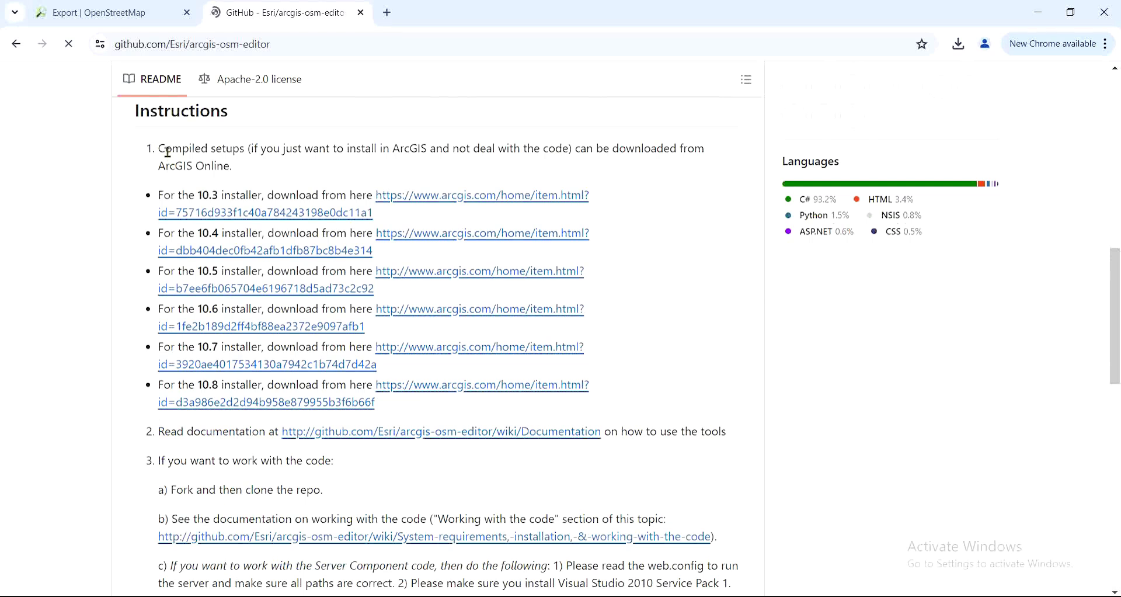
mouse_move(125, 211)
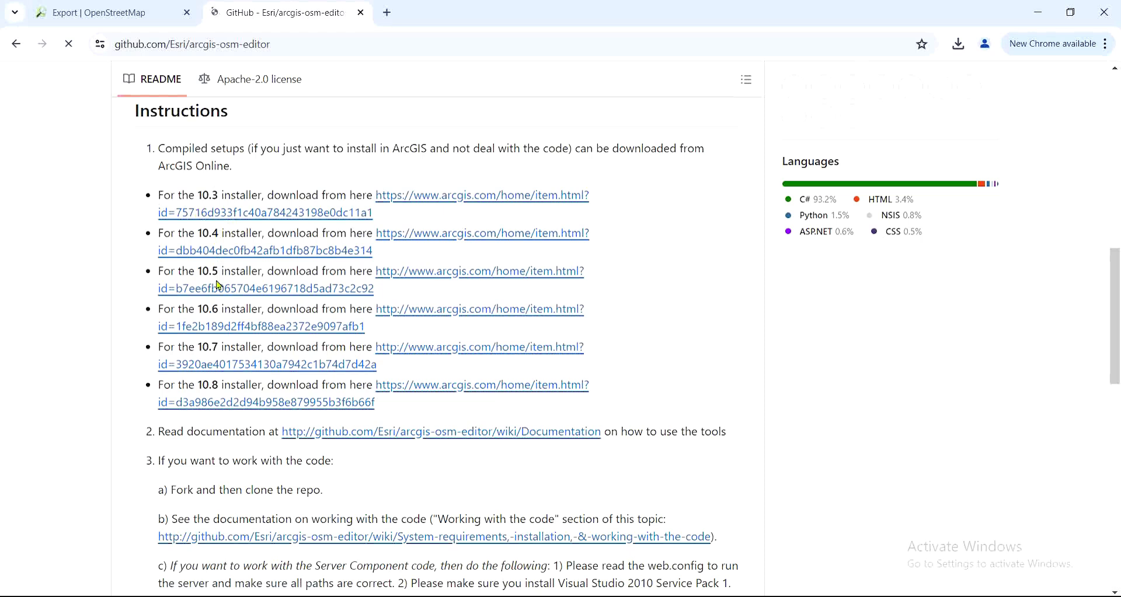
mouse_move(218, 385)
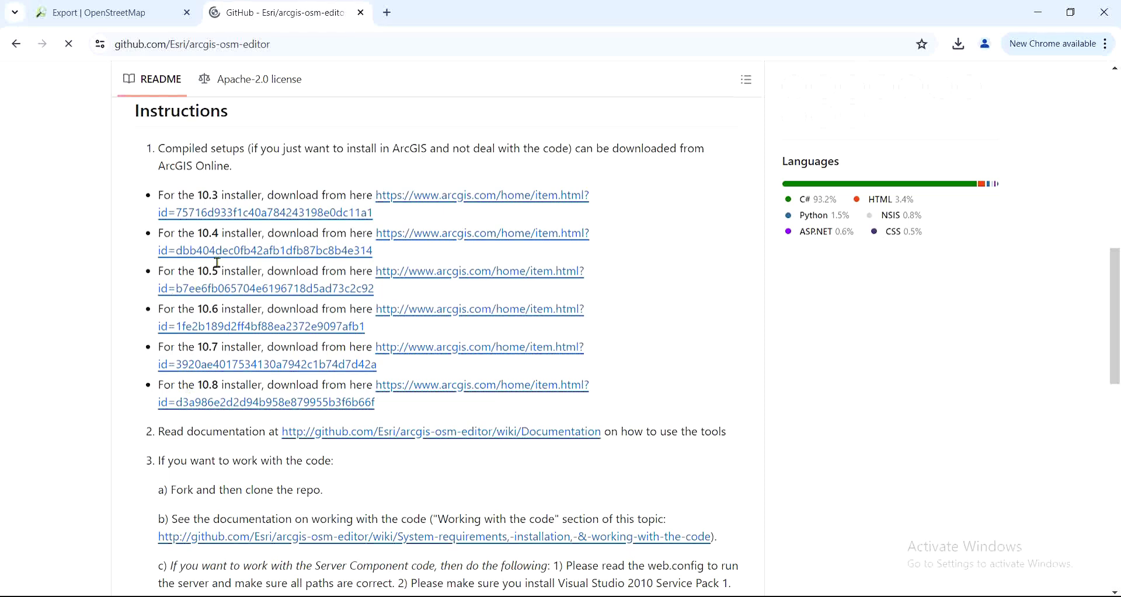
mouse_move(227, 376)
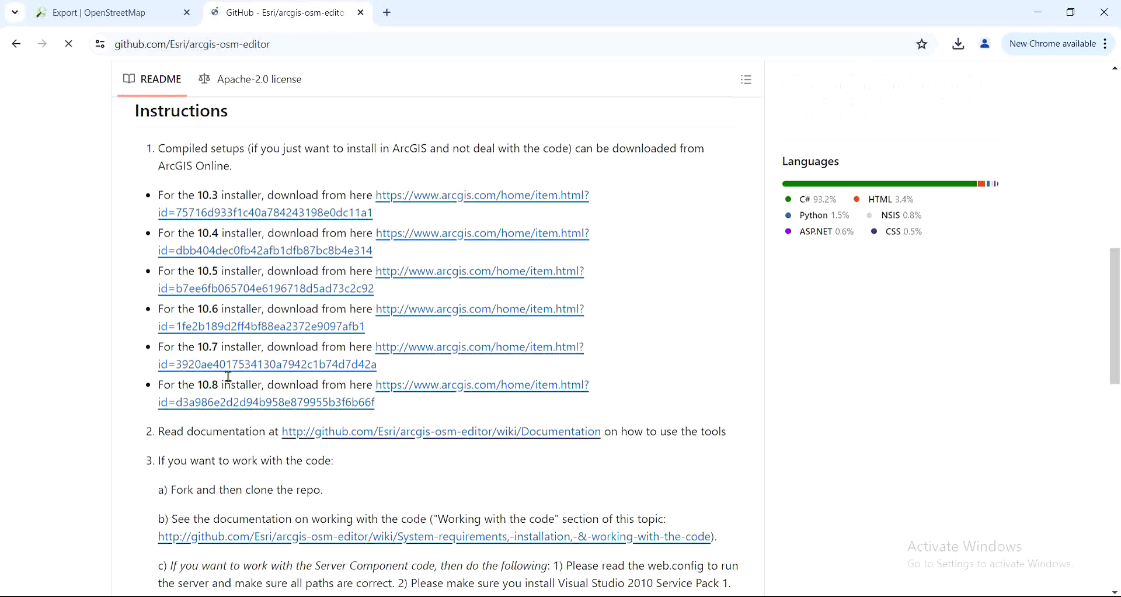
click(214, 402)
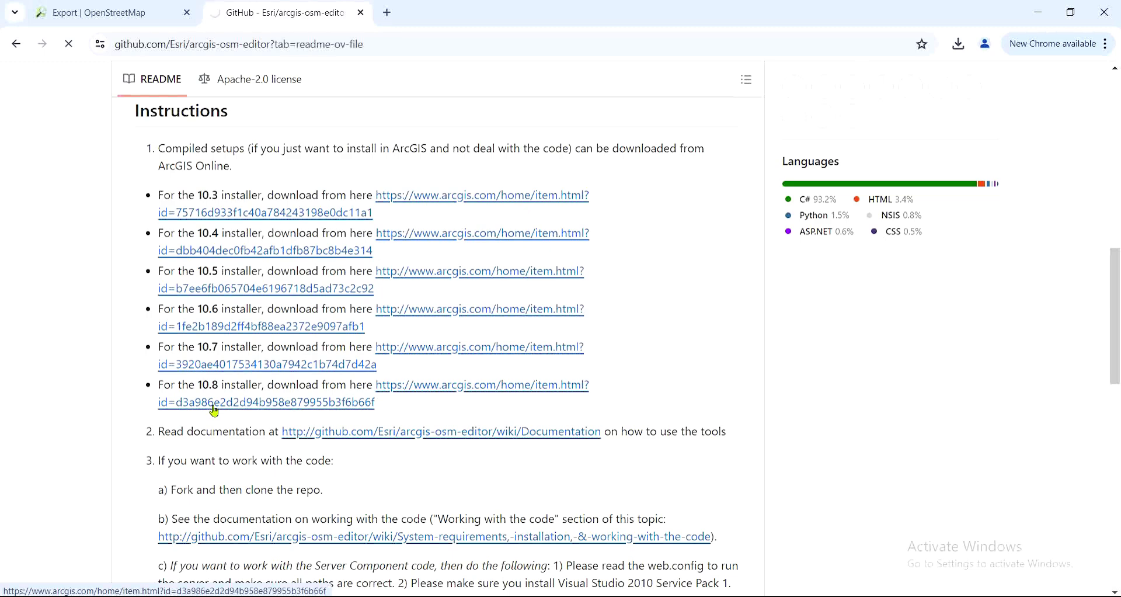
click(266, 402)
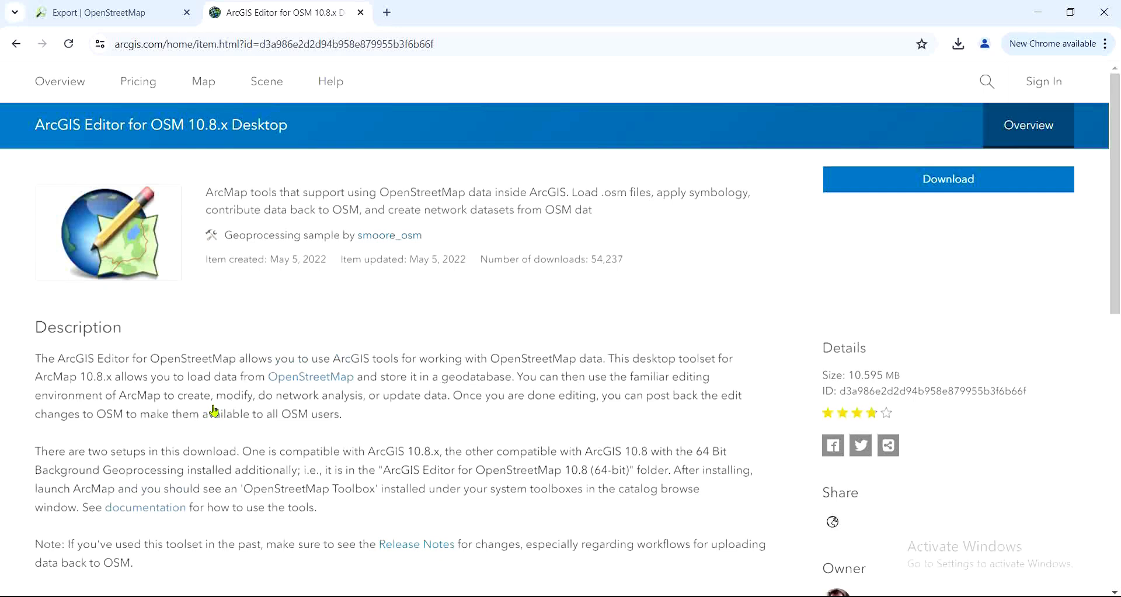
mouse_move(540, 278)
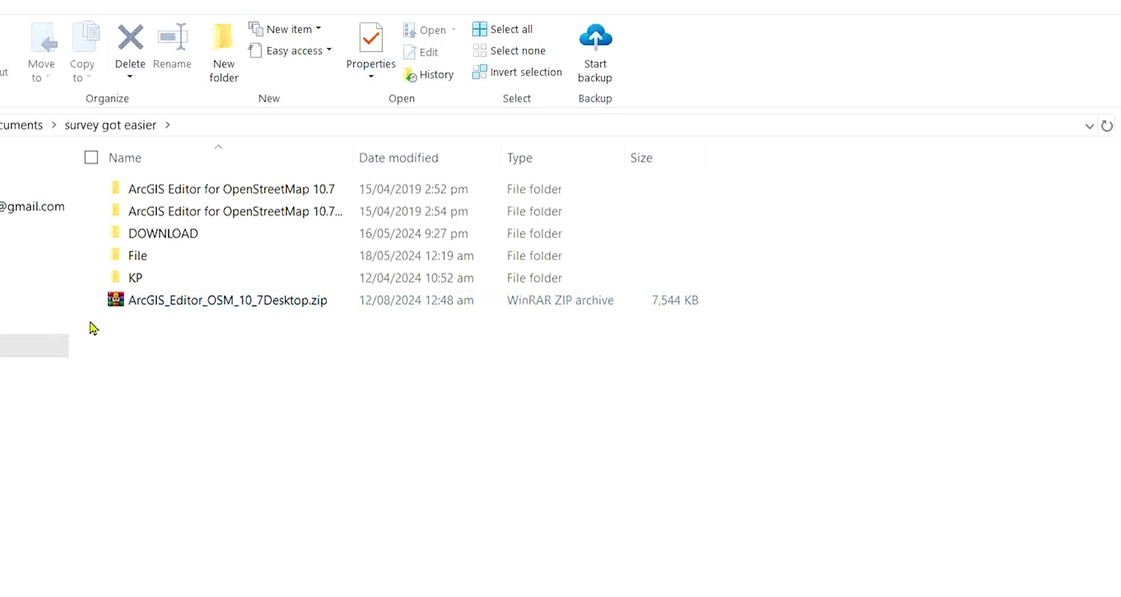
mouse_move(174, 178)
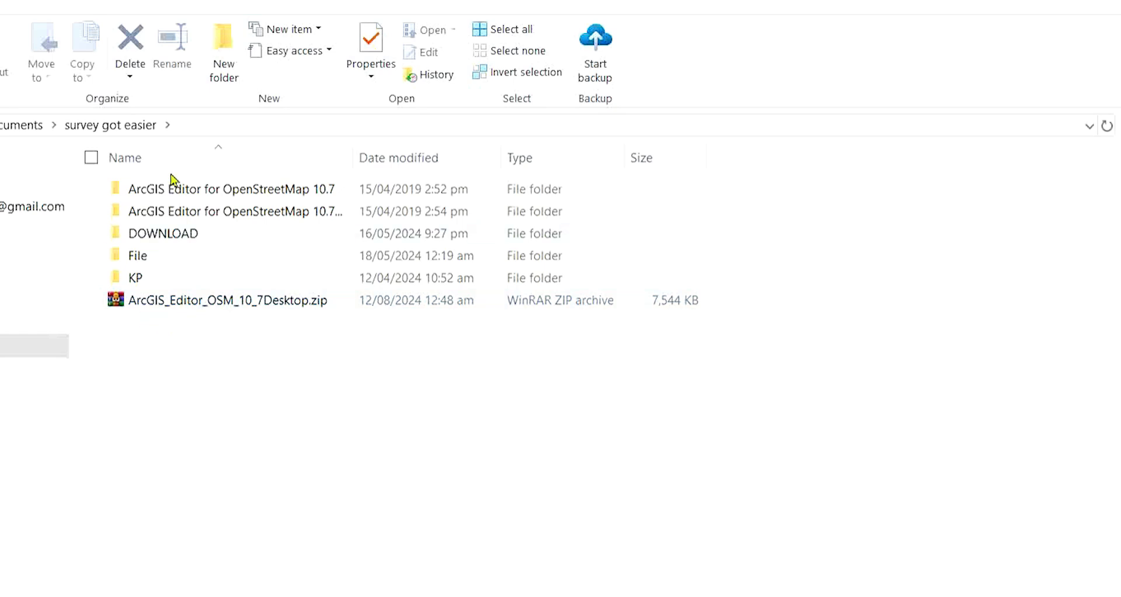
Open the ArcGIS Editor for OpenStreetMap 10.7 folder from the zip and run setup.exe
click(222, 300)
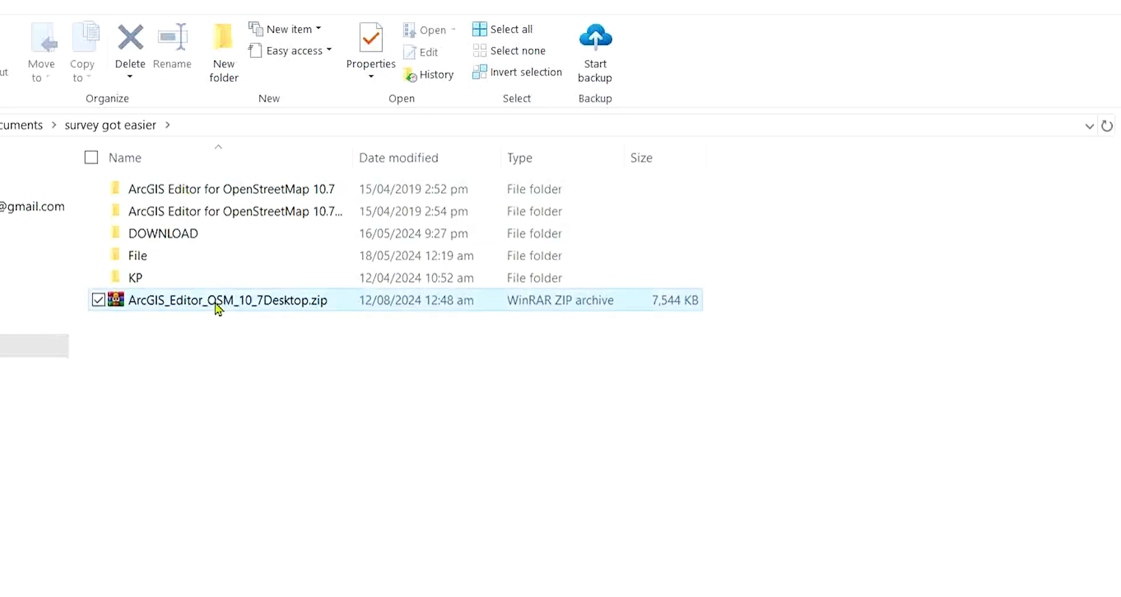
right_click(218, 300)
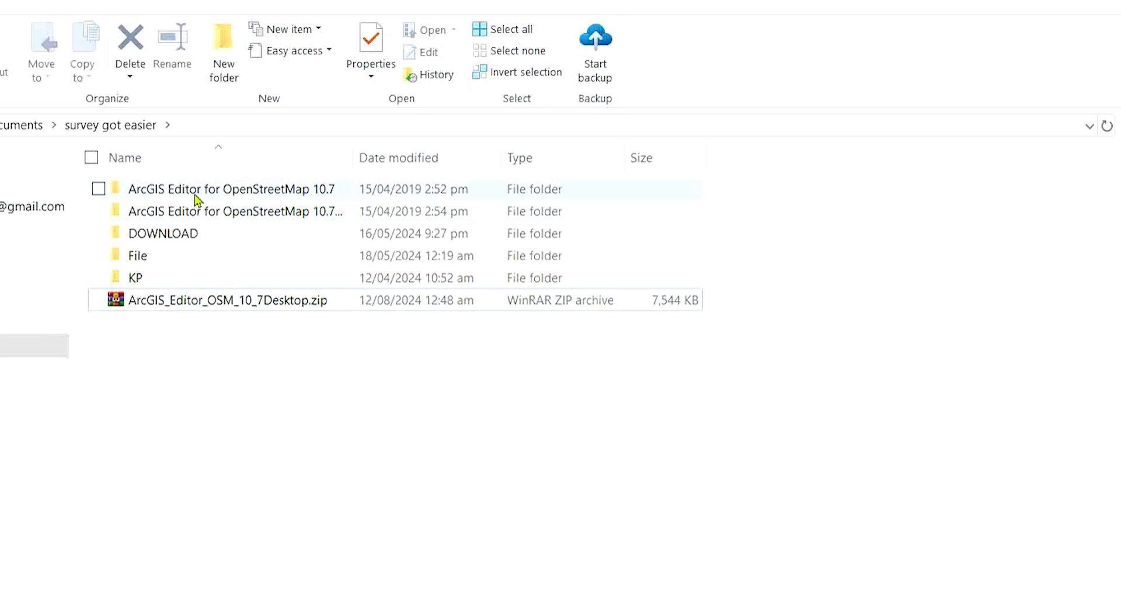
double_click(233, 189)
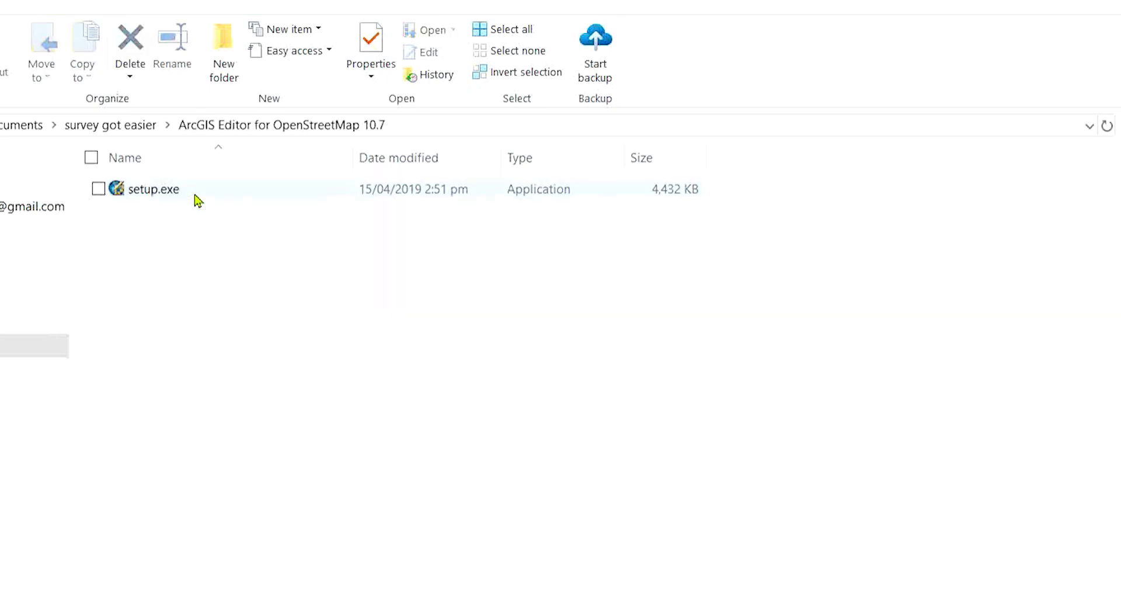
right_click(150, 189)
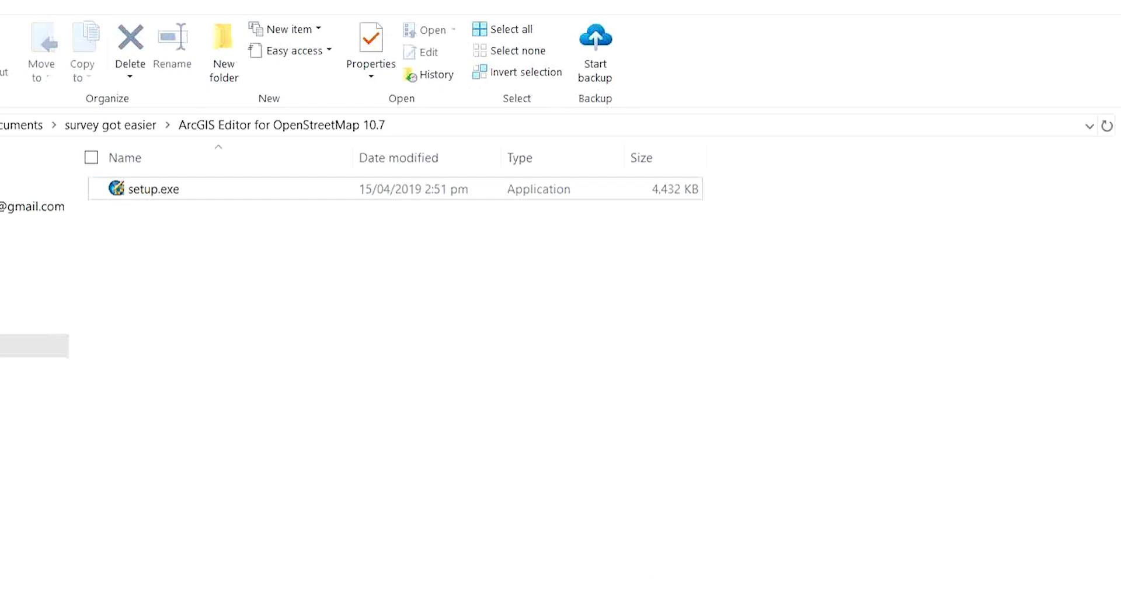
double_click(152, 189)
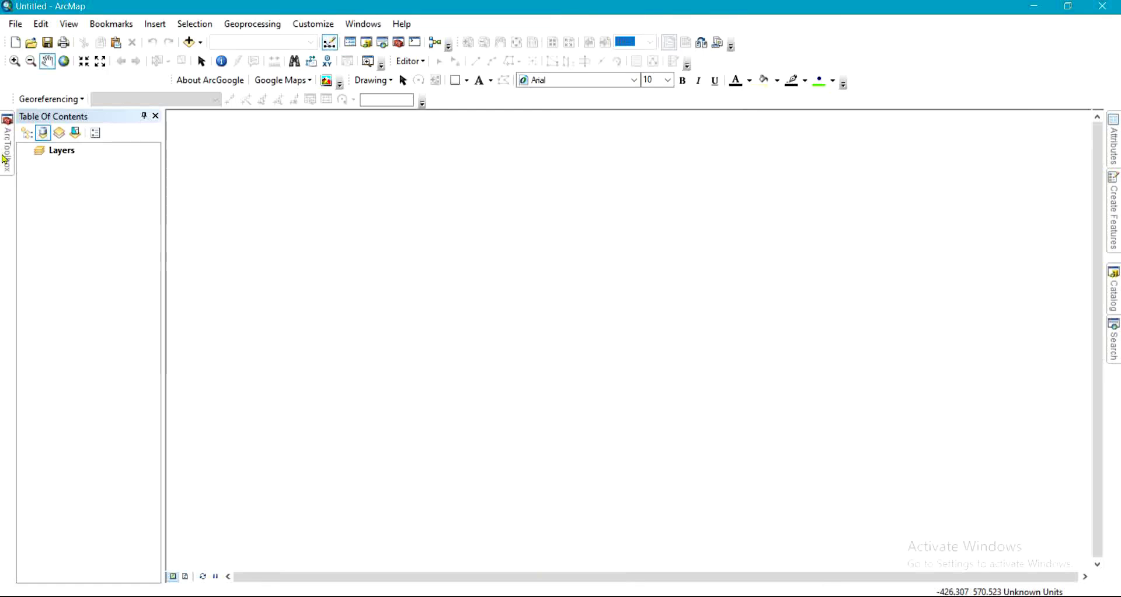
Show the toolboxes and expand the OpenStreetMap Toolbox to list Load OSM File and others
click(7, 143)
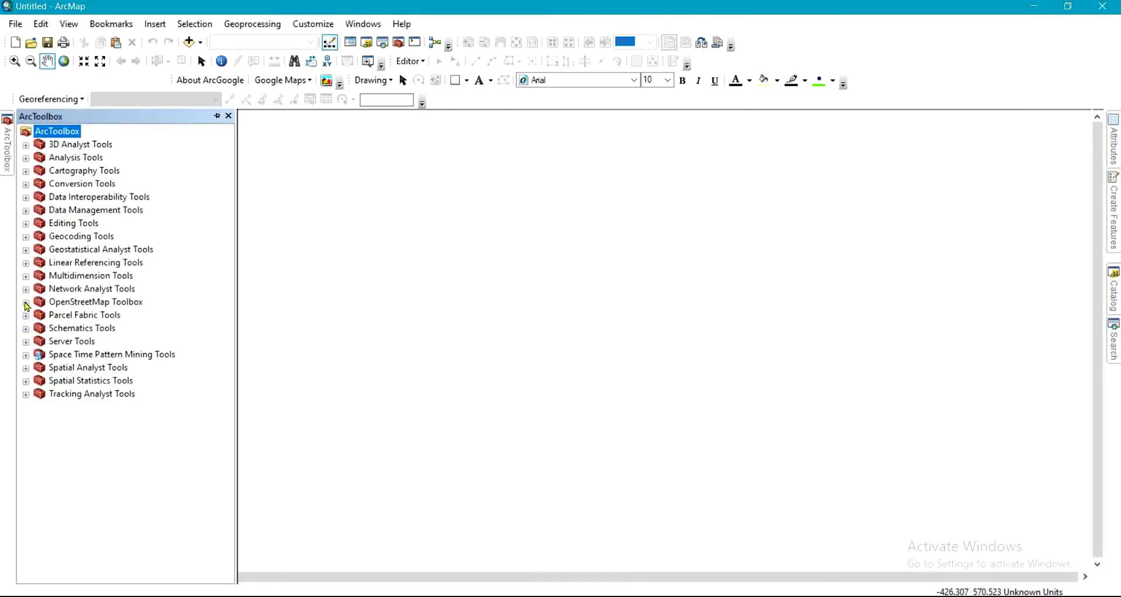
mouse_move(109, 304)
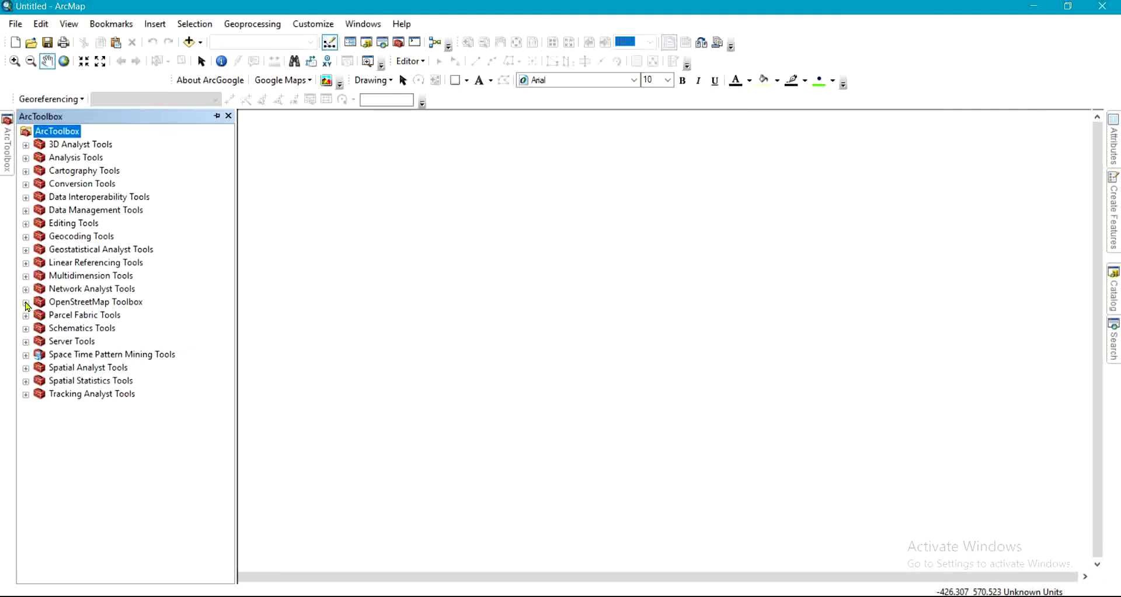
click(26, 301)
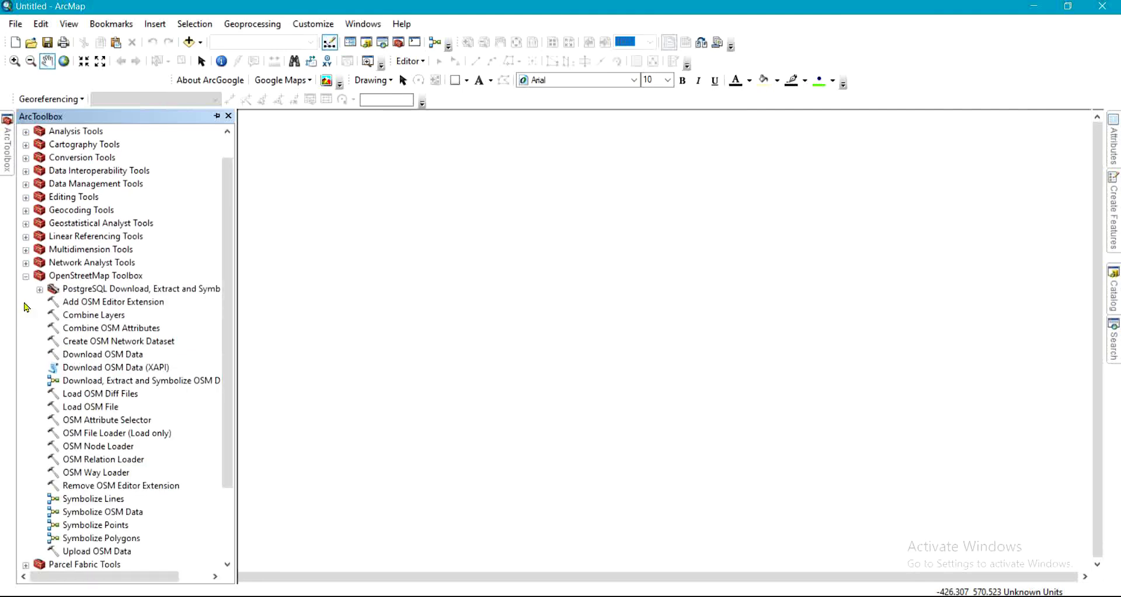
mouse_move(38, 409)
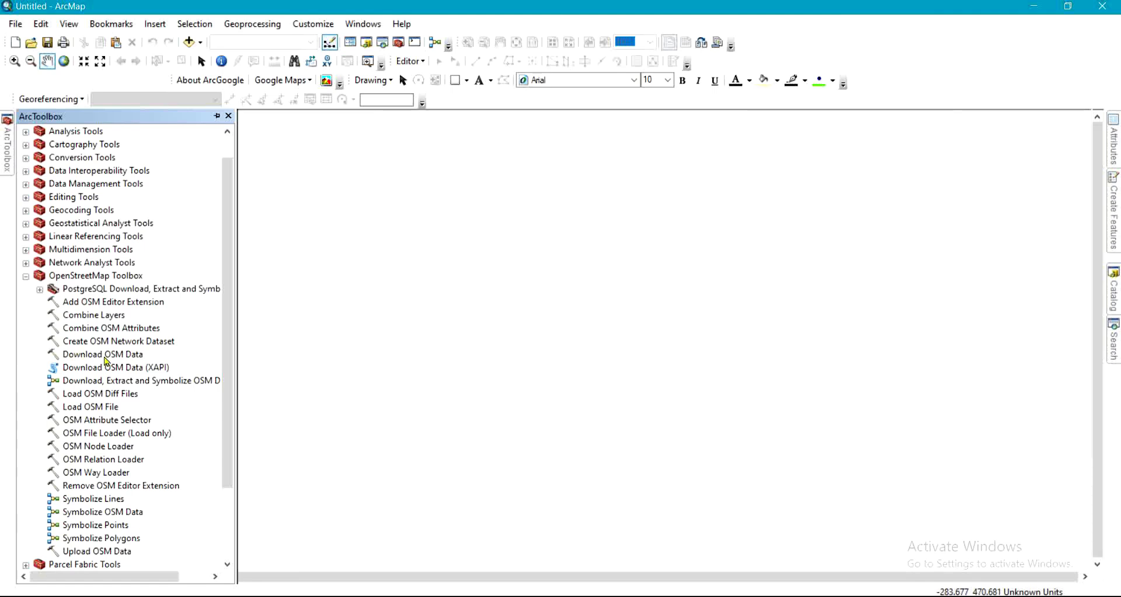
mouse_move(119, 381)
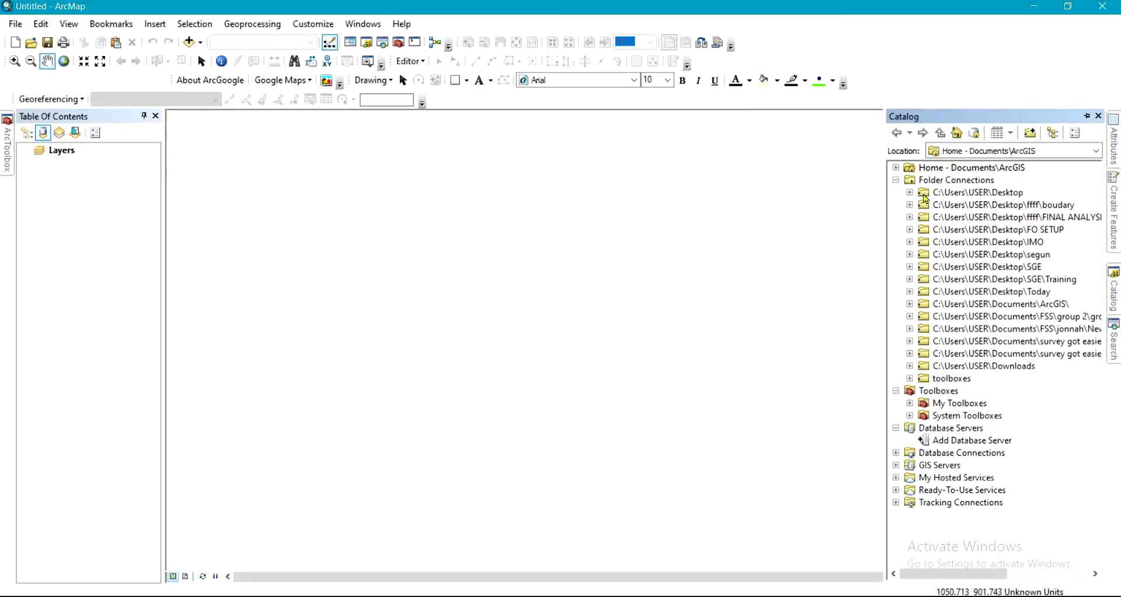
Browse the Desktop folder connection in Catalog, then close the Catalog window
click(910, 192)
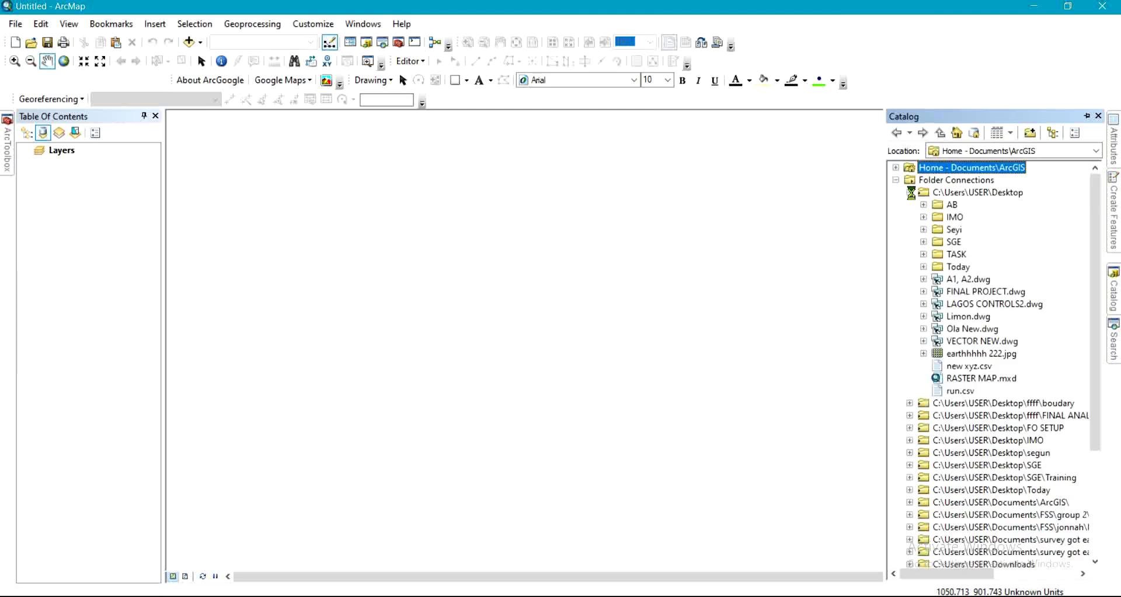
right_click(952, 204)
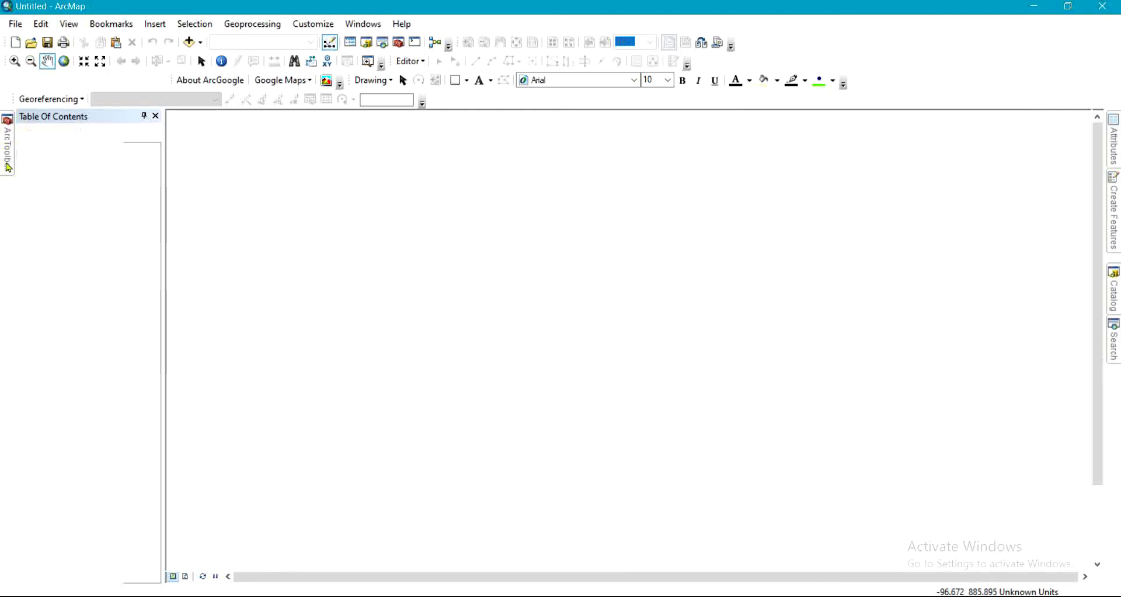
Open the Load OSM File tool from the ArcToolbox panel
click(6, 120)
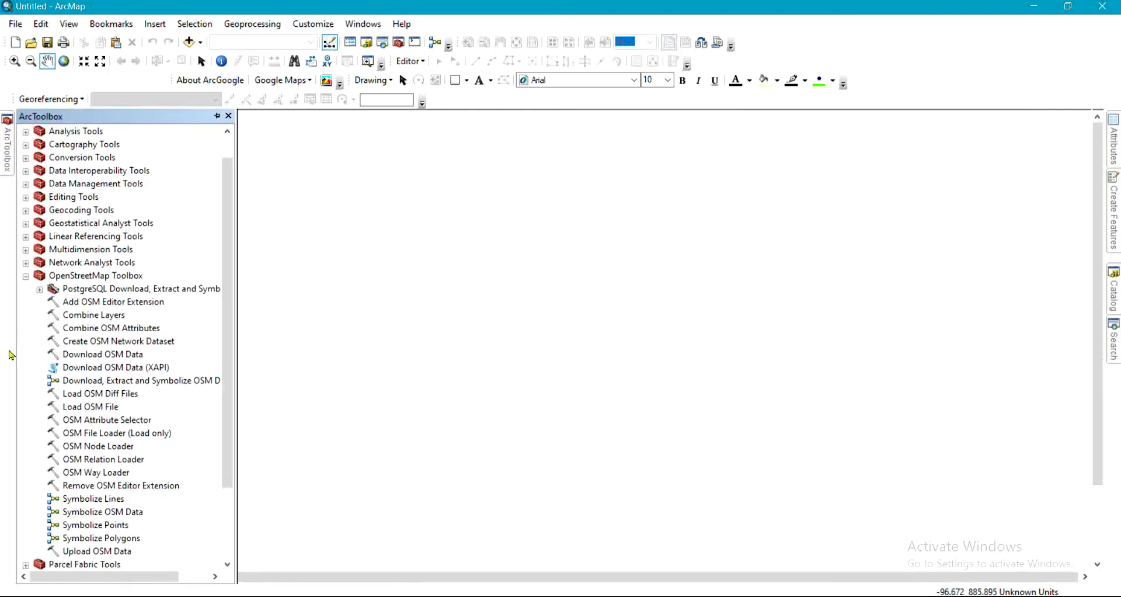
mouse_move(93, 410)
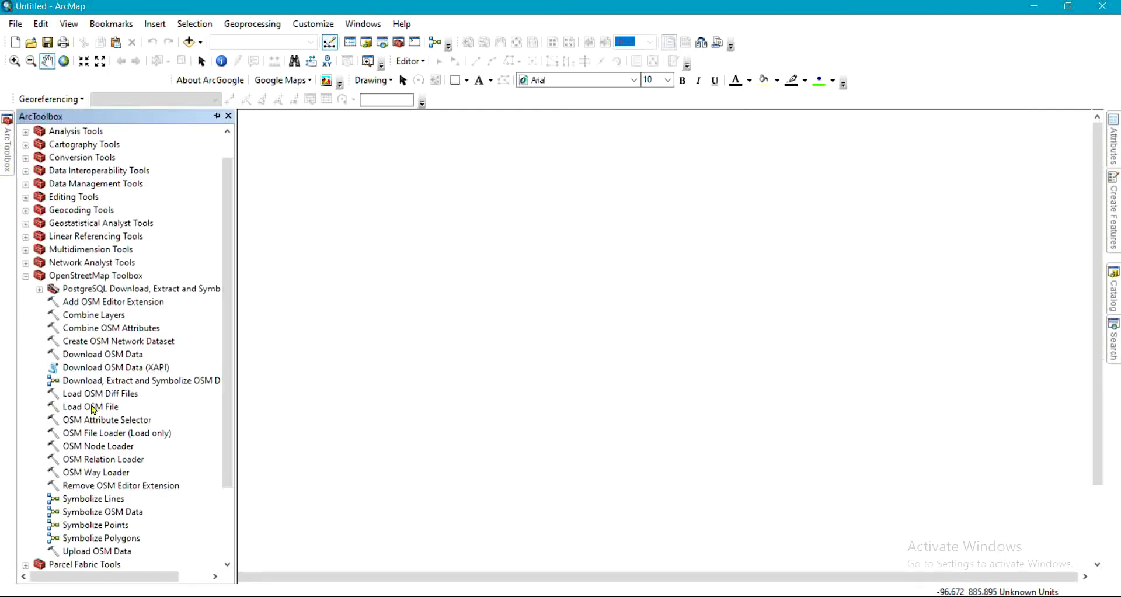
double_click(90, 405)
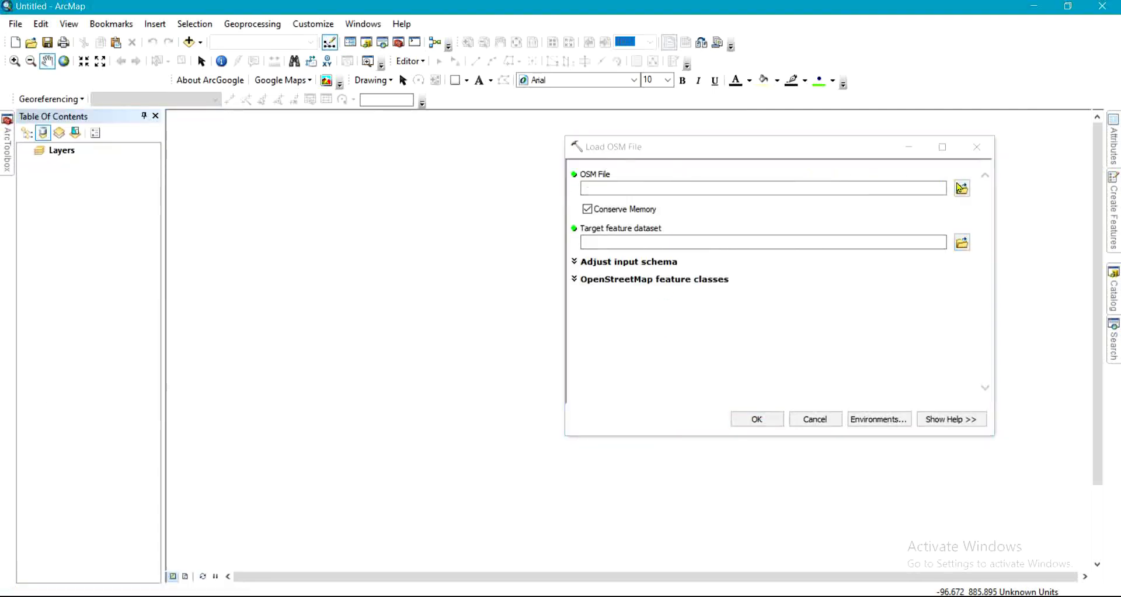
Browse to map.osm in the Desktop AB folder for the OSM File input
click(962, 187)
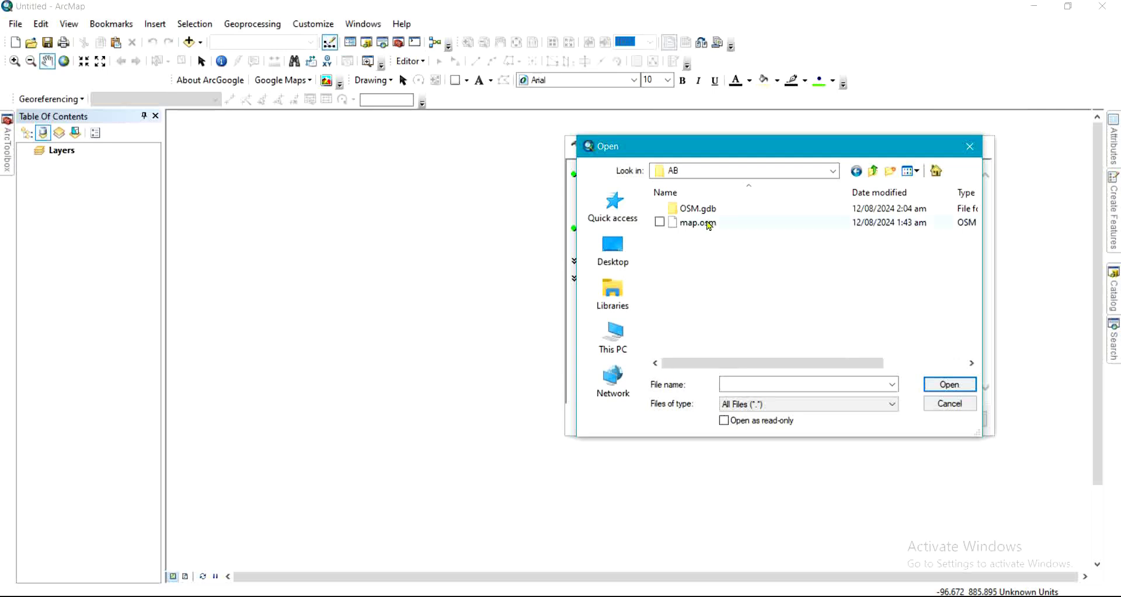
mouse_move(694, 223)
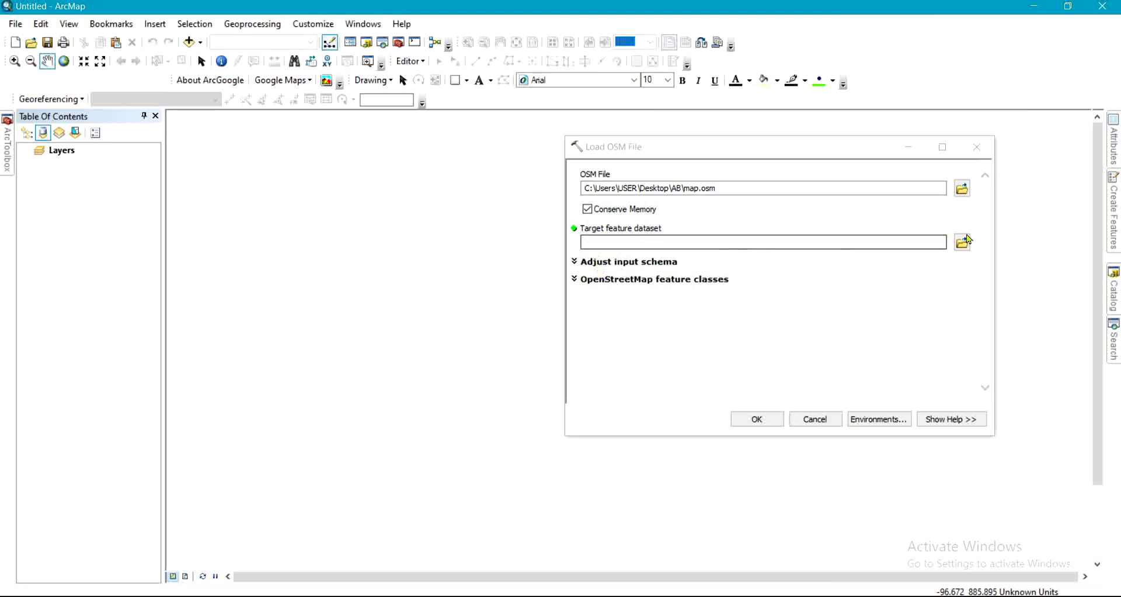
Target a new SM feature dataset in AB\OSM.gdb and run the load
click(963, 241)
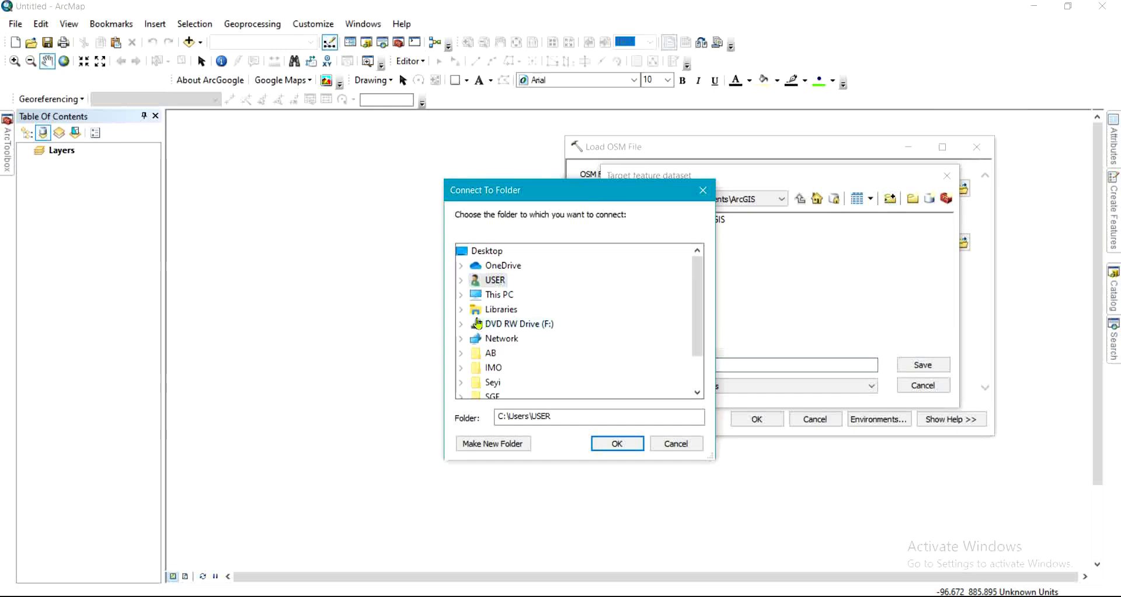
click(617, 444)
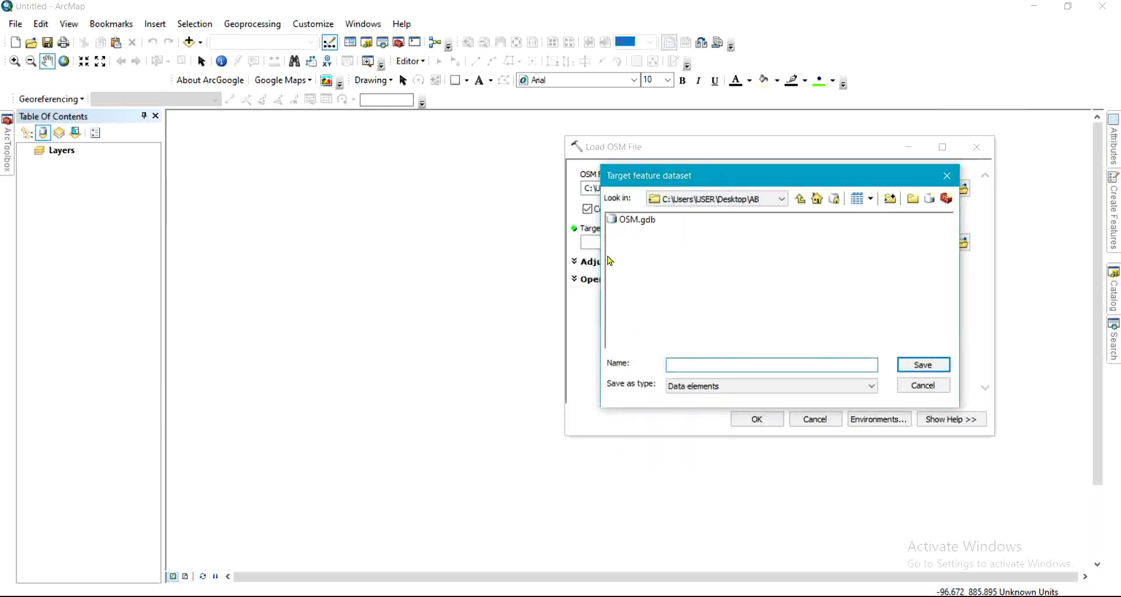
double_click(632, 219)
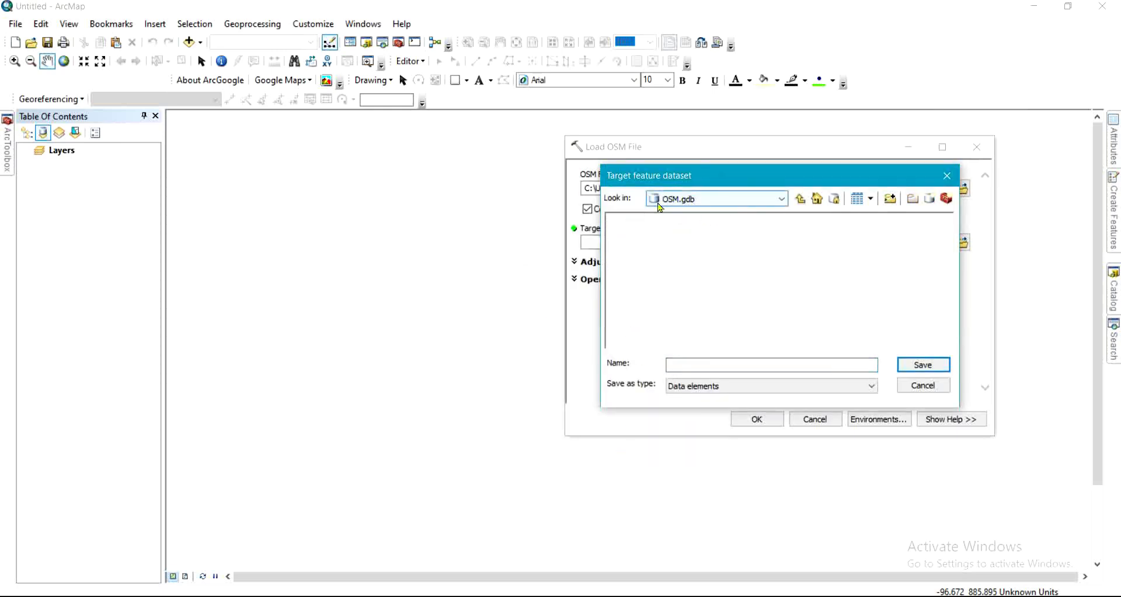
mouse_move(694, 212)
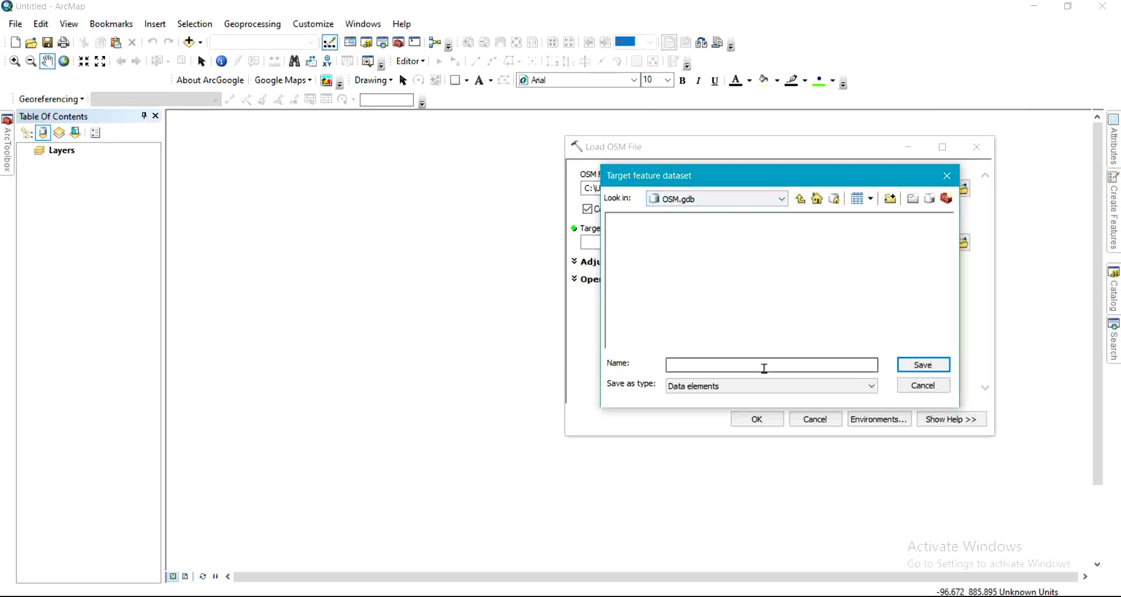
text(SM)
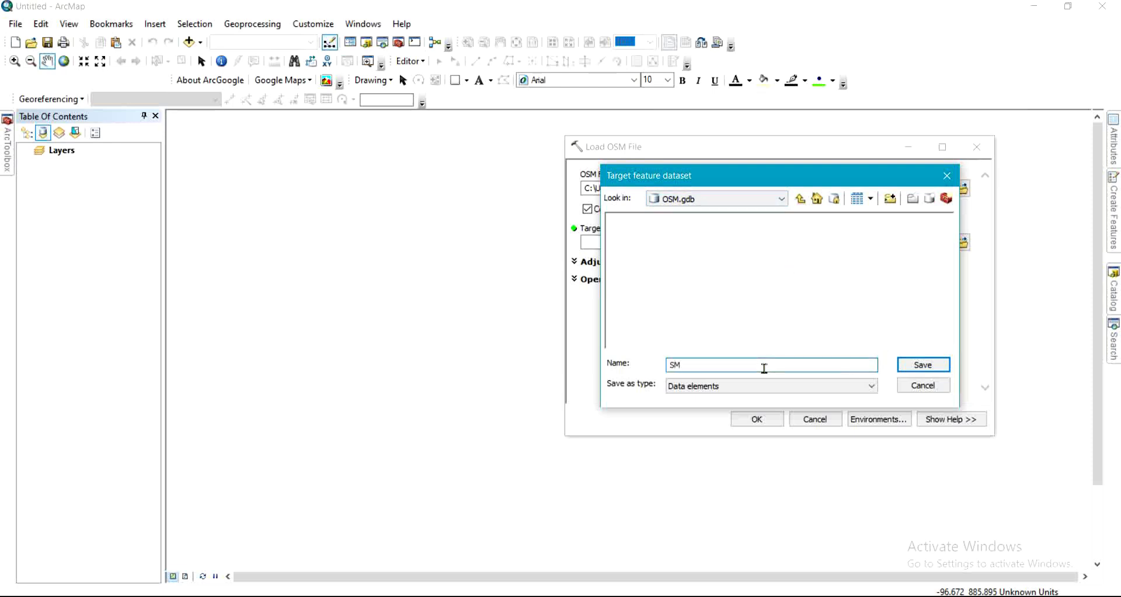
click(923, 364)
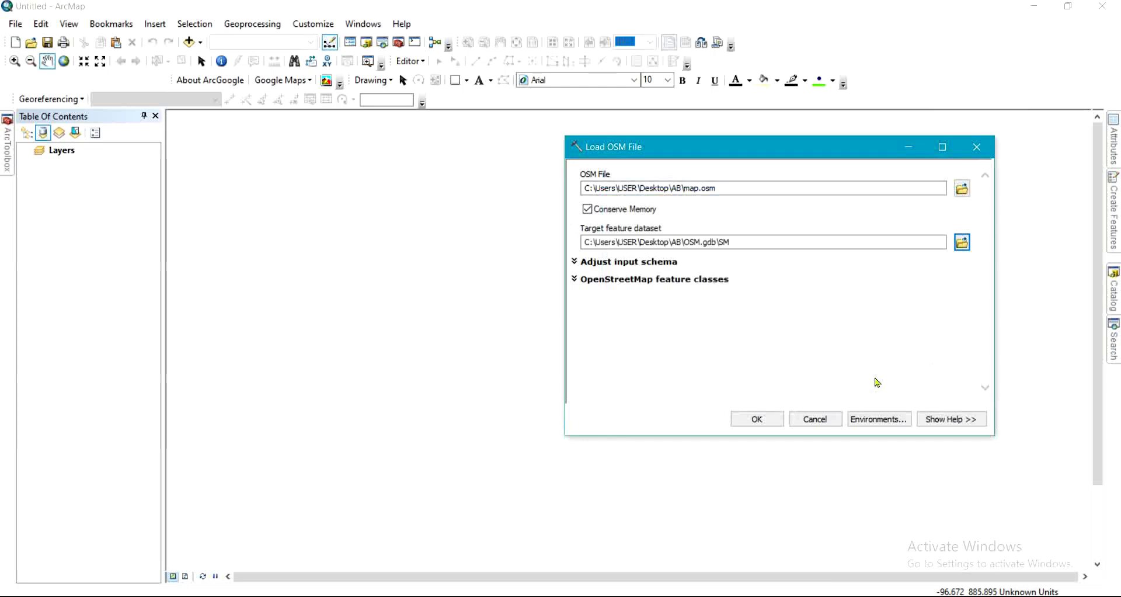
click(756, 418)
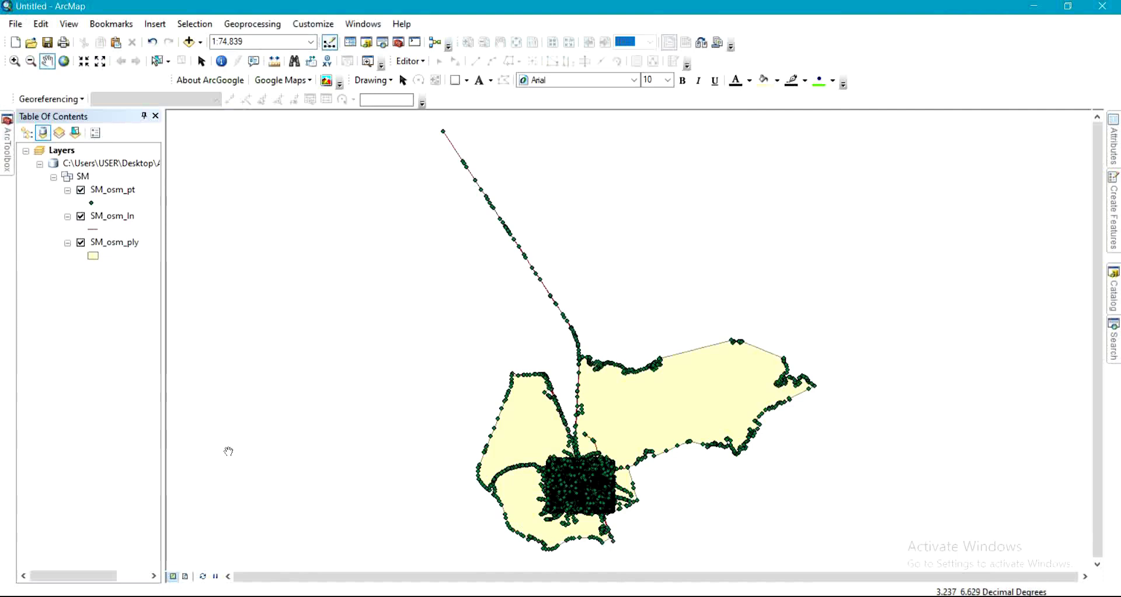